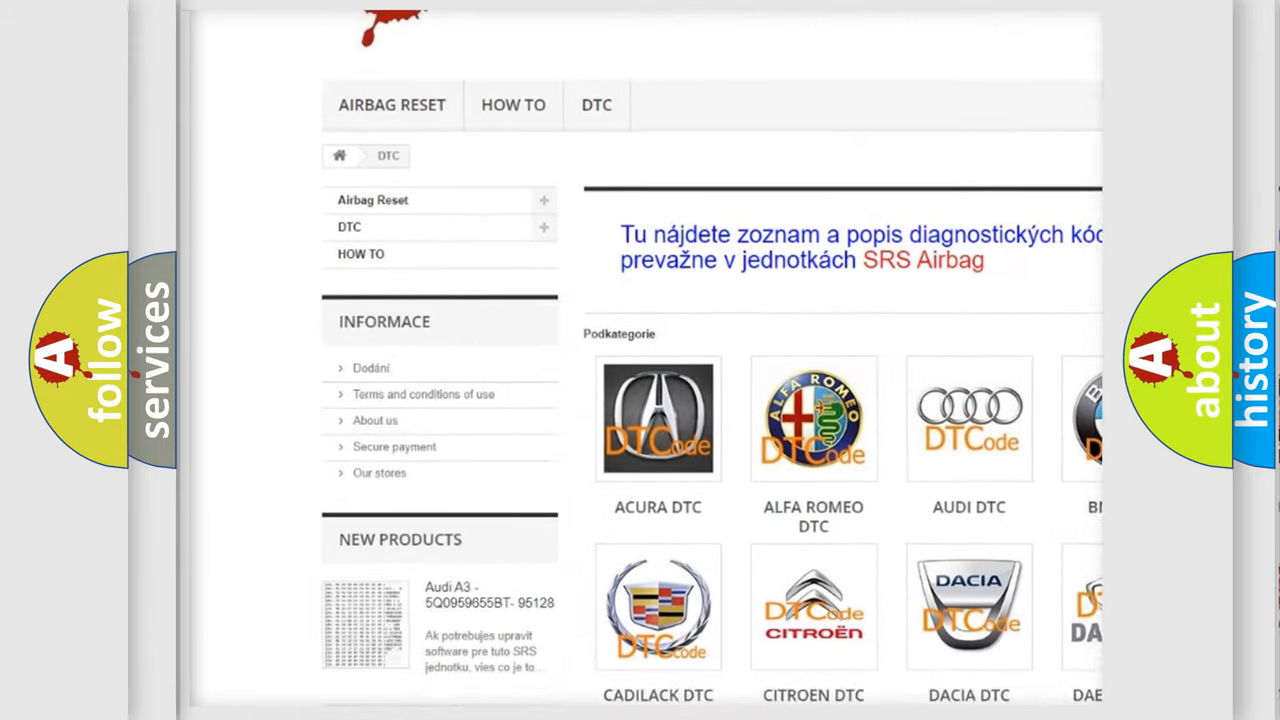
scroll("down", 3)
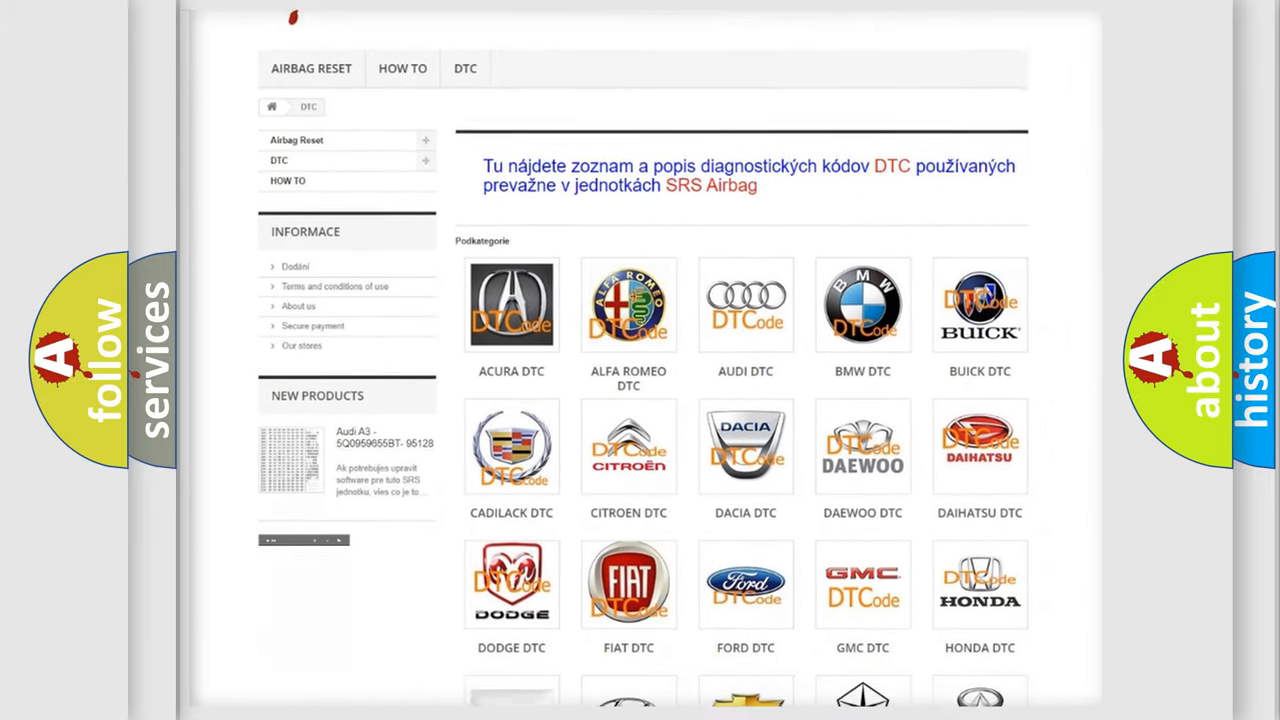
scroll("down", 3)
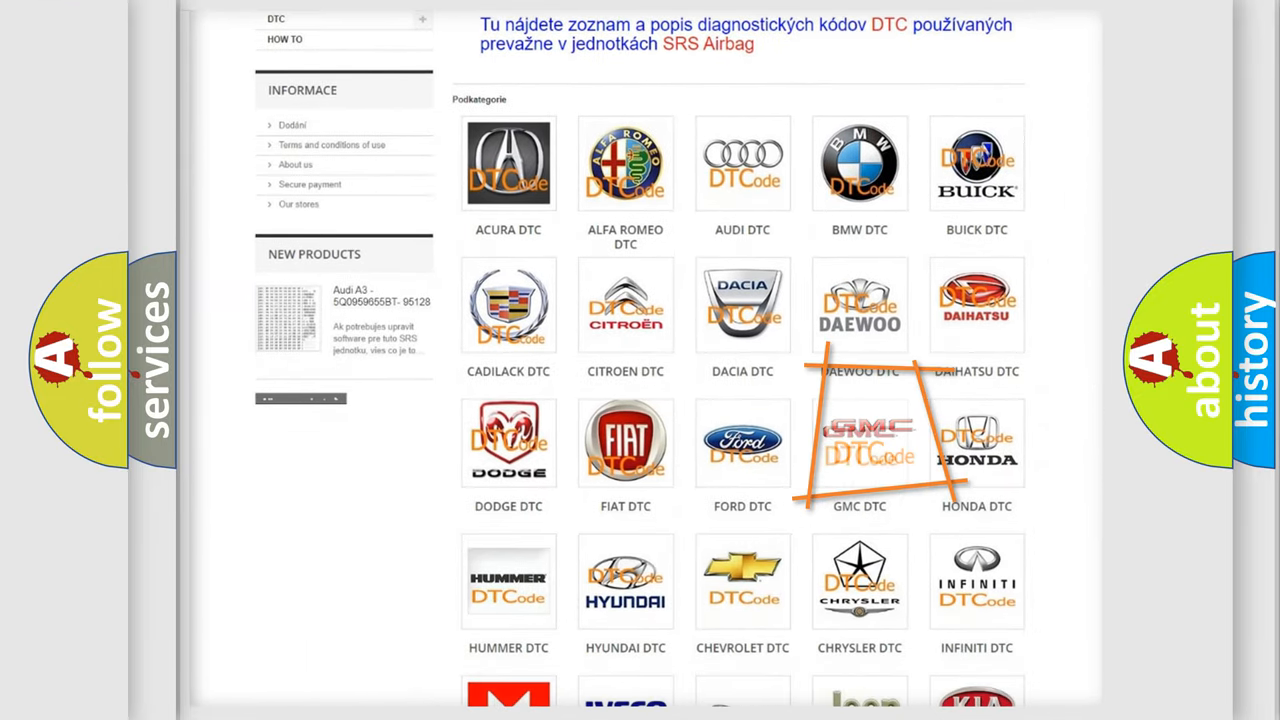